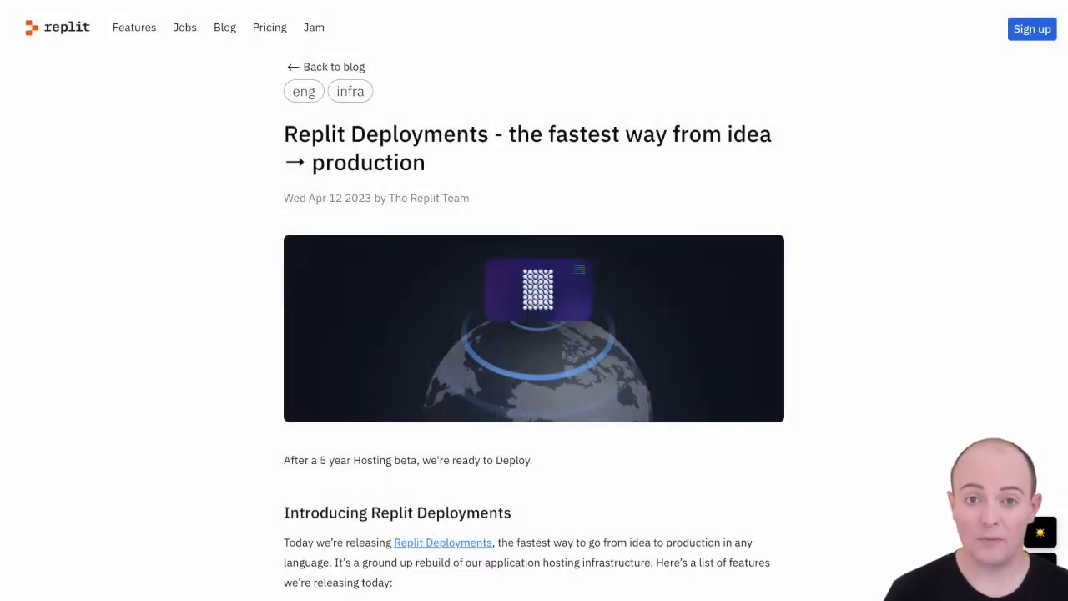
# Step: Ask the preview chatbot 'How do I print in Python?' and get its answer
pyautogui.scroll(-3)
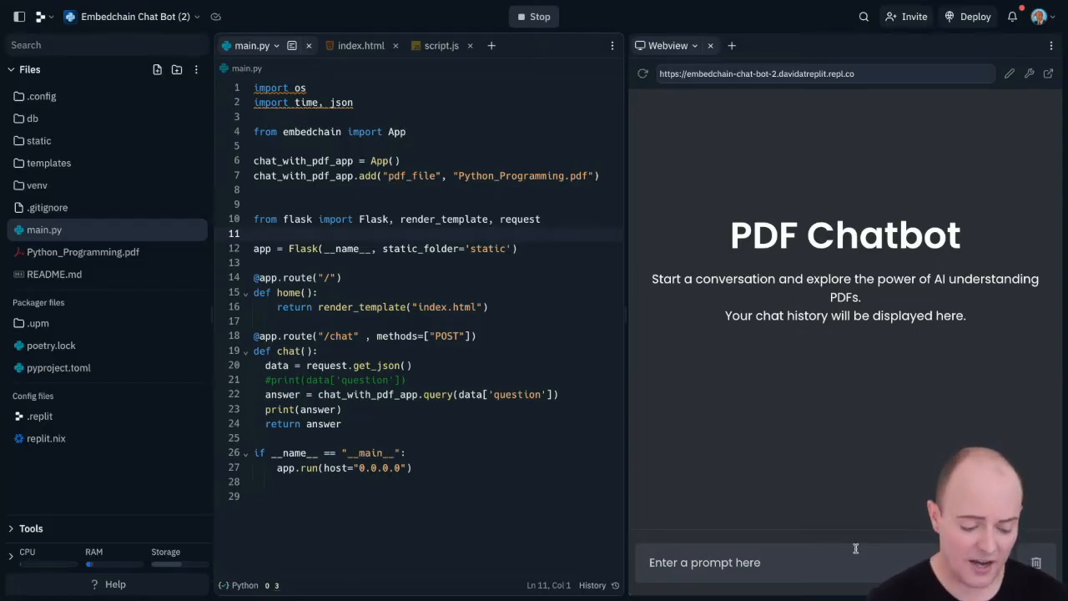
pyautogui.write('How do I print in Python?')
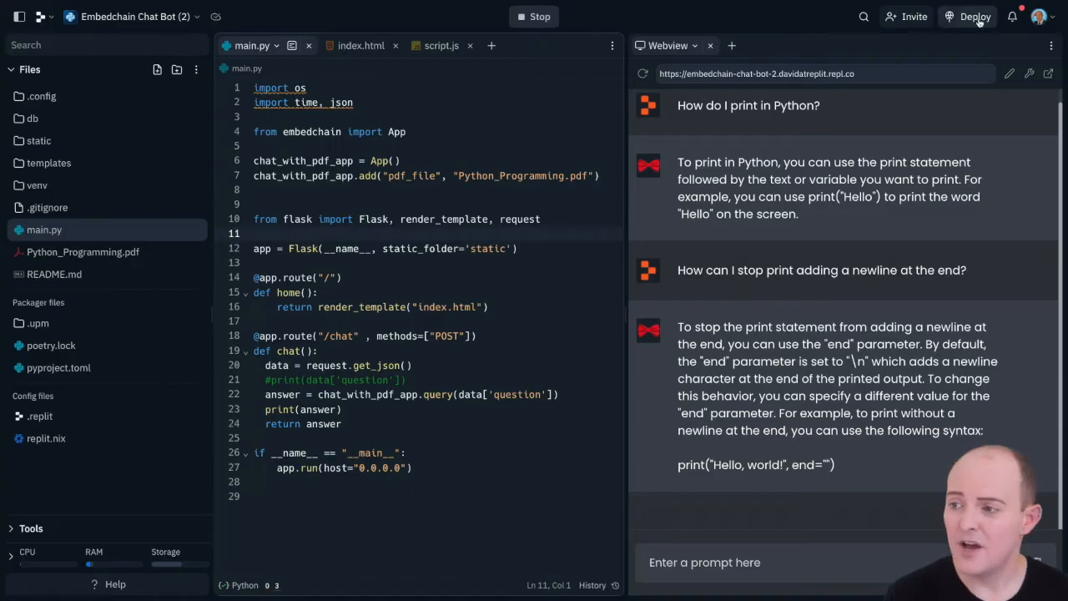
# Step: Deploy via Reserved VM, choosing the 1 vCPU / 4 GiB RAM machine, and purchase it
pyautogui.click(976, 16)
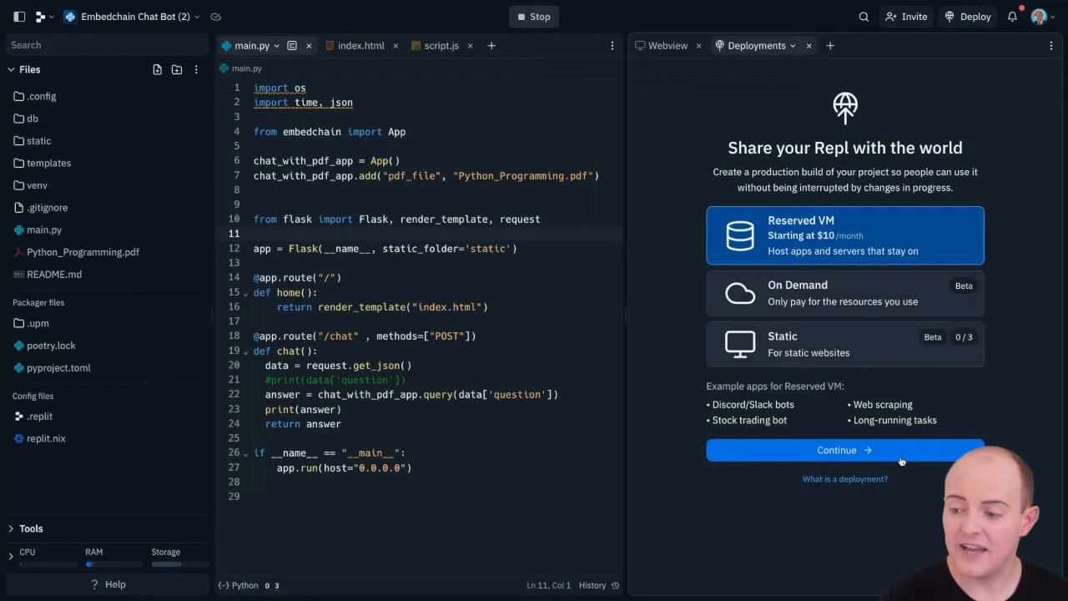
pyautogui.click(844, 450)
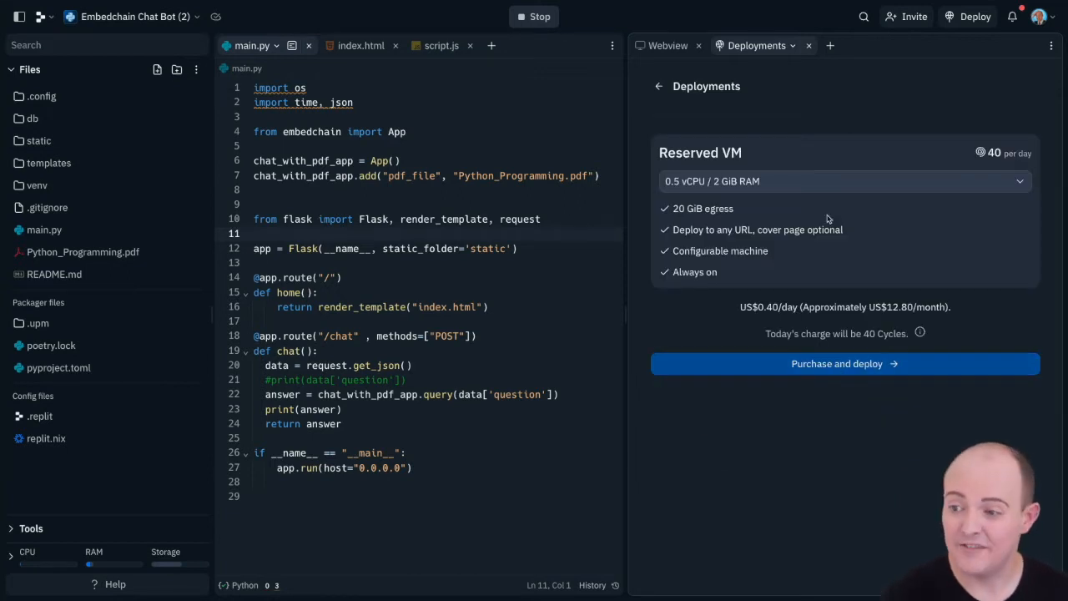
pyautogui.click(842, 180)
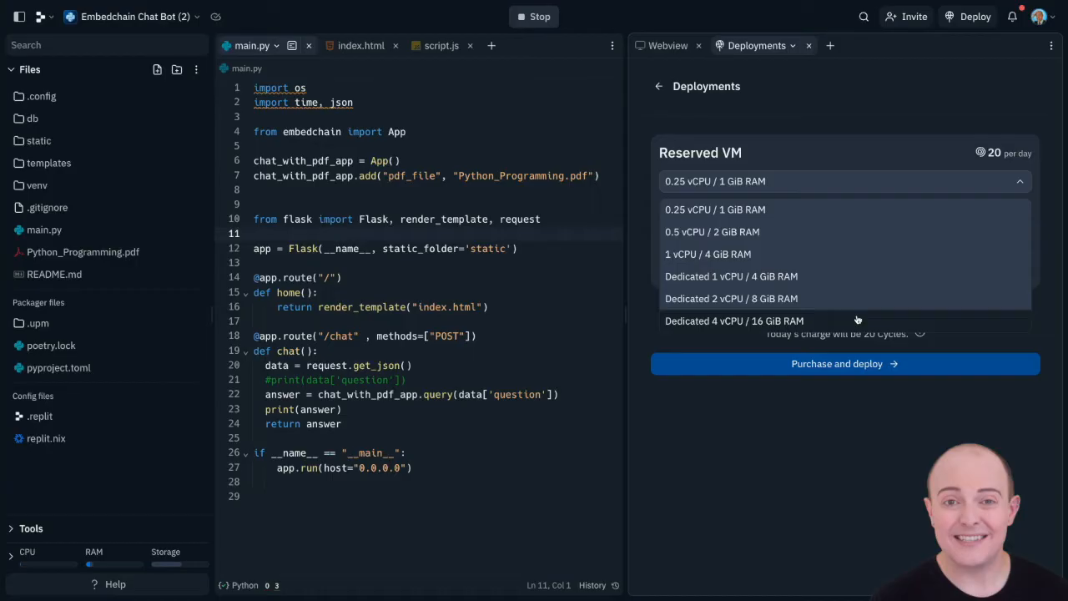
pyautogui.moveTo(844, 277)
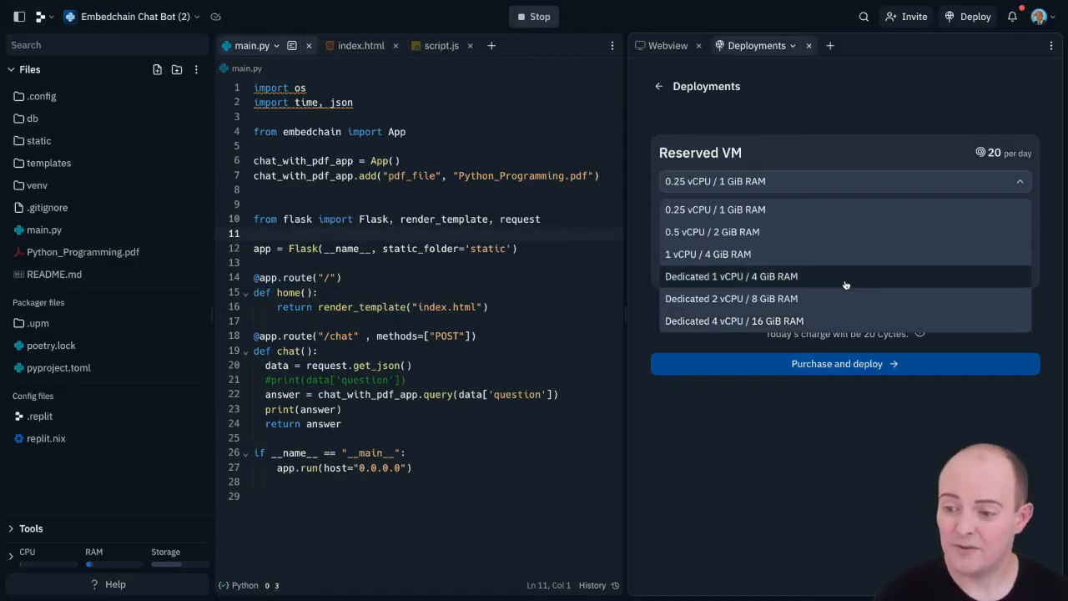
pyautogui.click(708, 254)
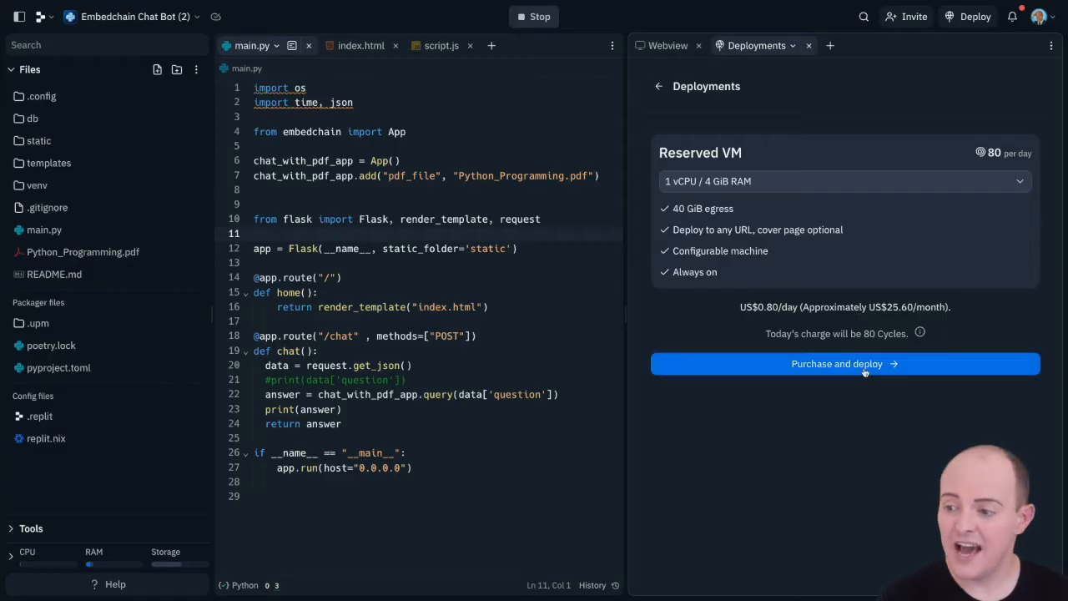
pyautogui.click(845, 364)
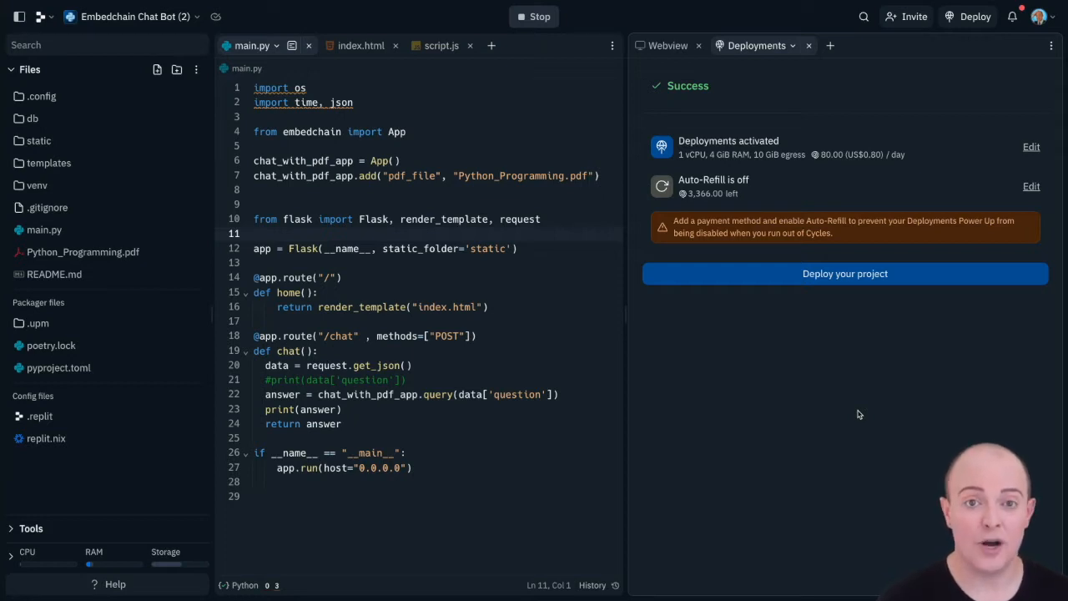
pyautogui.moveTo(901, 282)
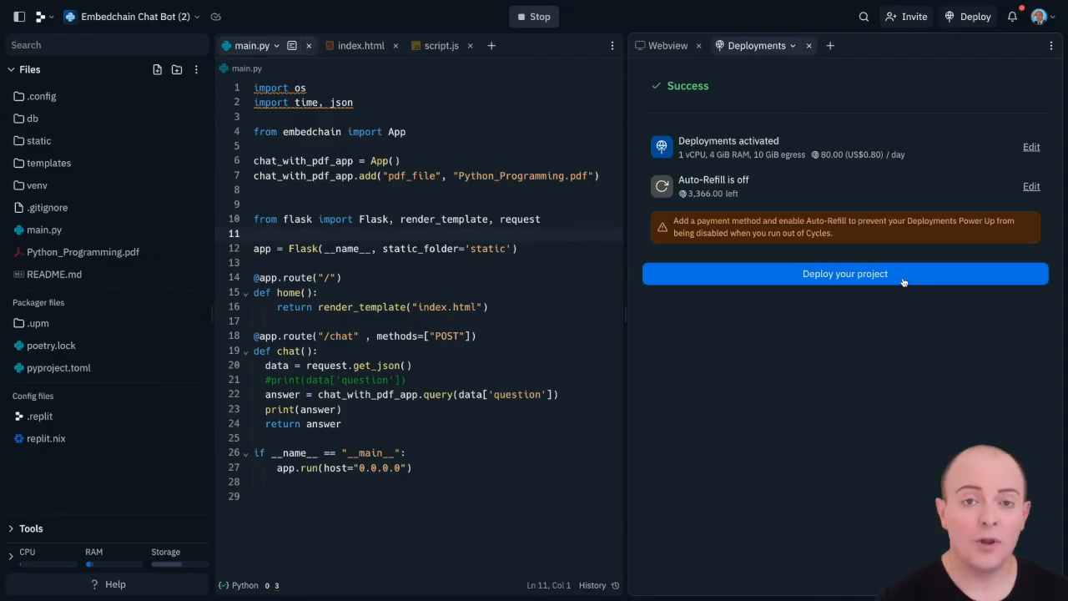
# Step: Replace the primary domain with 'chattopython' and launch the production deployment
pyautogui.click(844, 274)
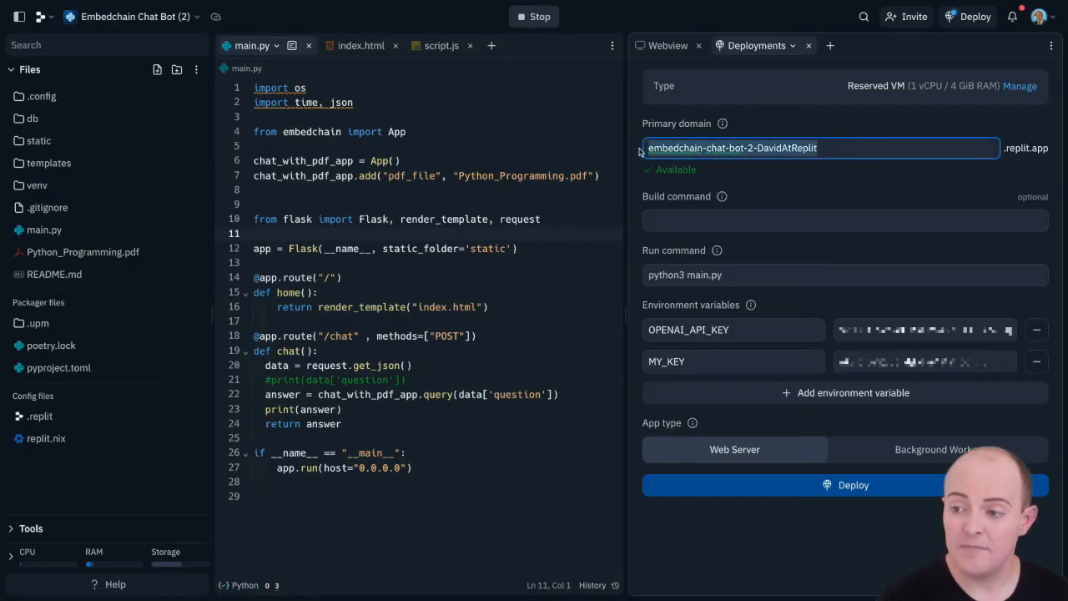
pyautogui.click(844, 220)
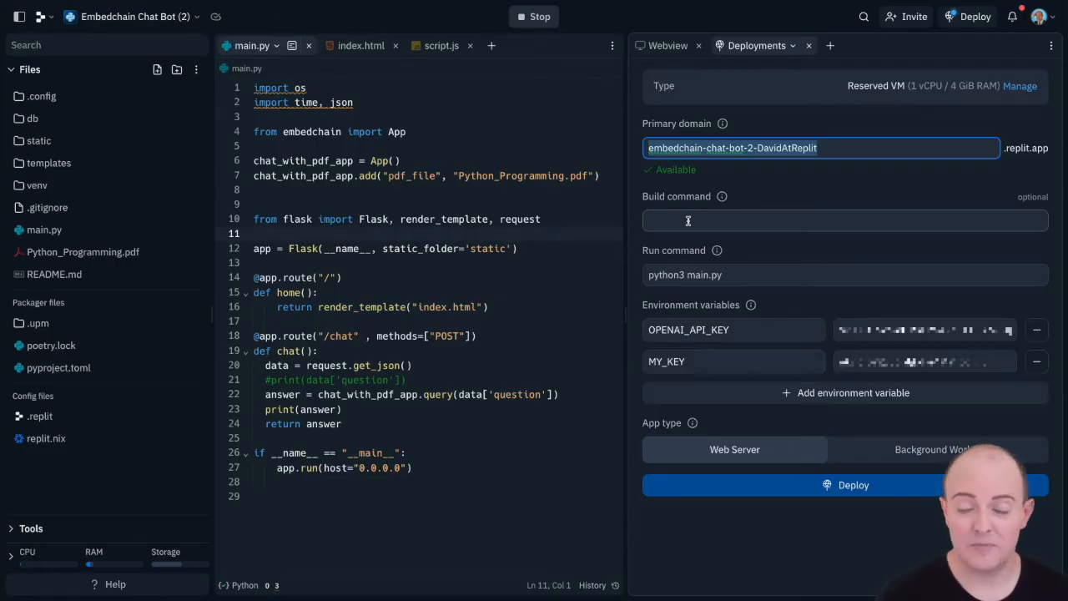
pyautogui.write('chattopython')
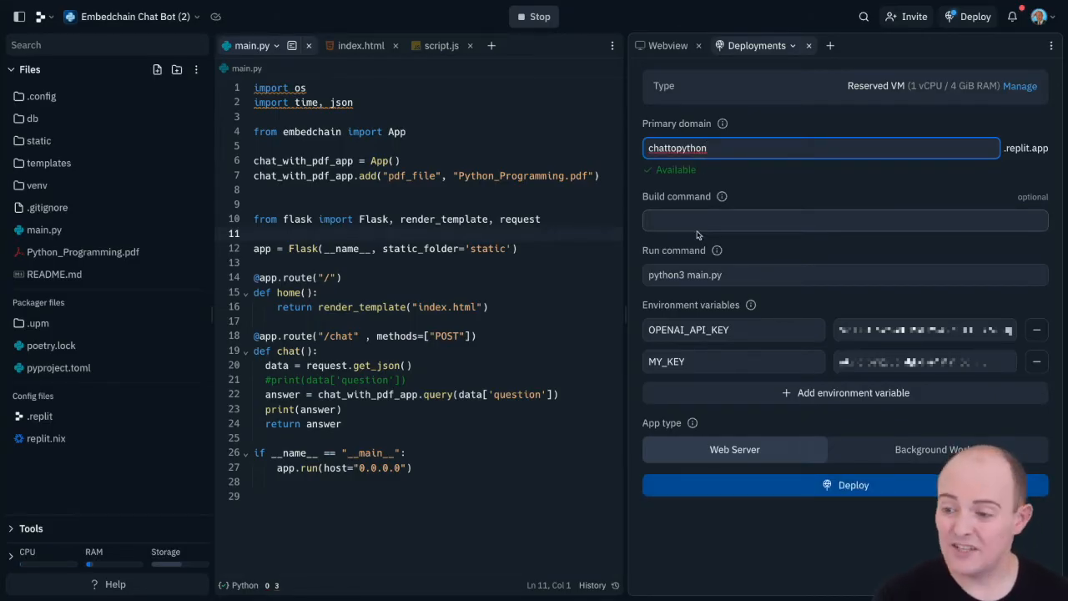
pyautogui.moveTo(821, 299)
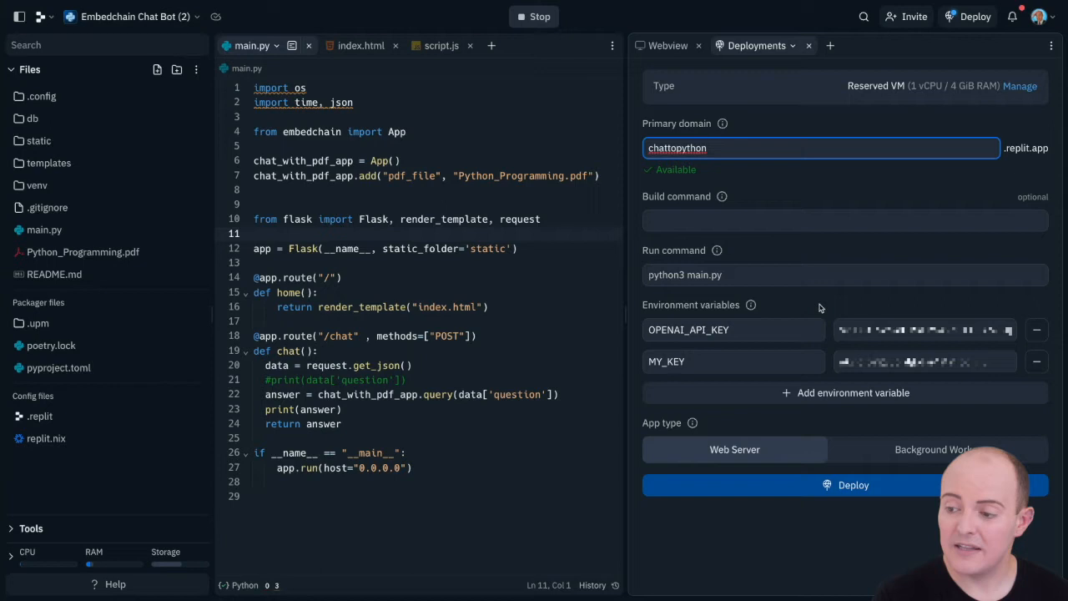
pyautogui.moveTo(821, 551)
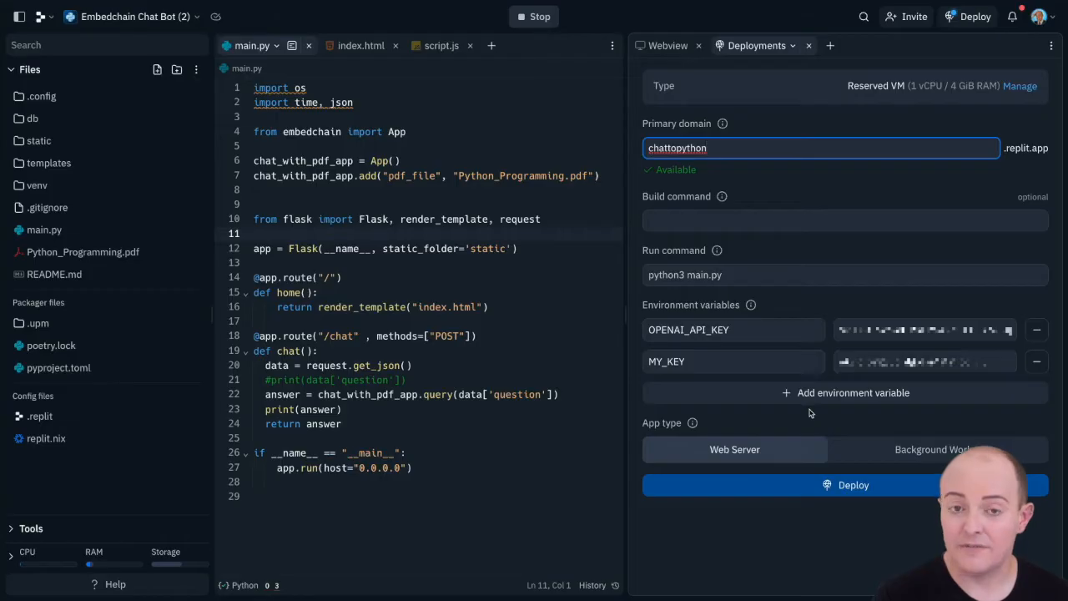
pyautogui.moveTo(734, 449)
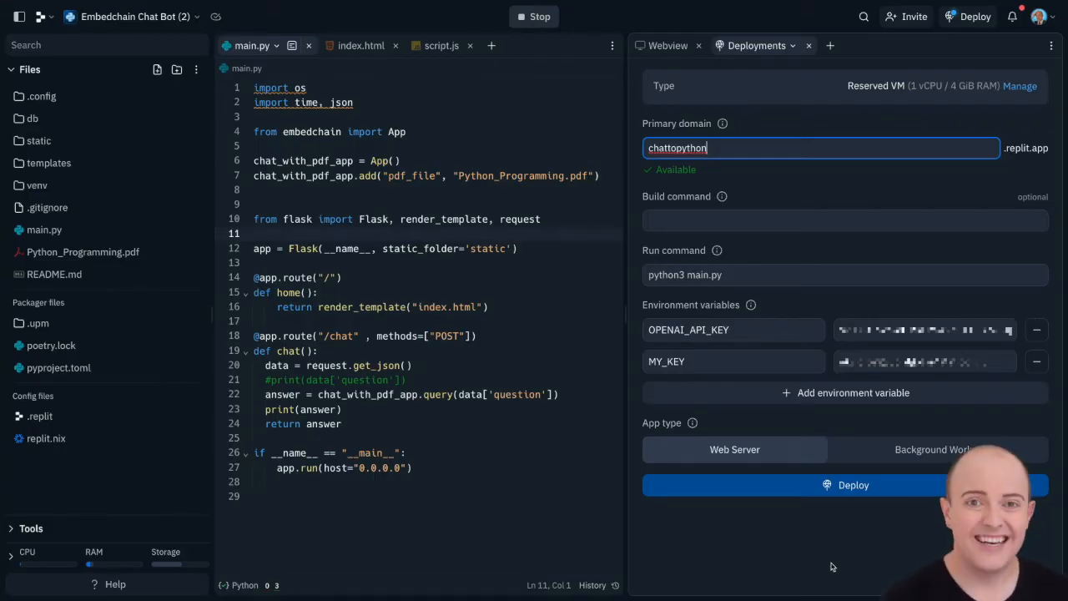
pyautogui.click(845, 484)
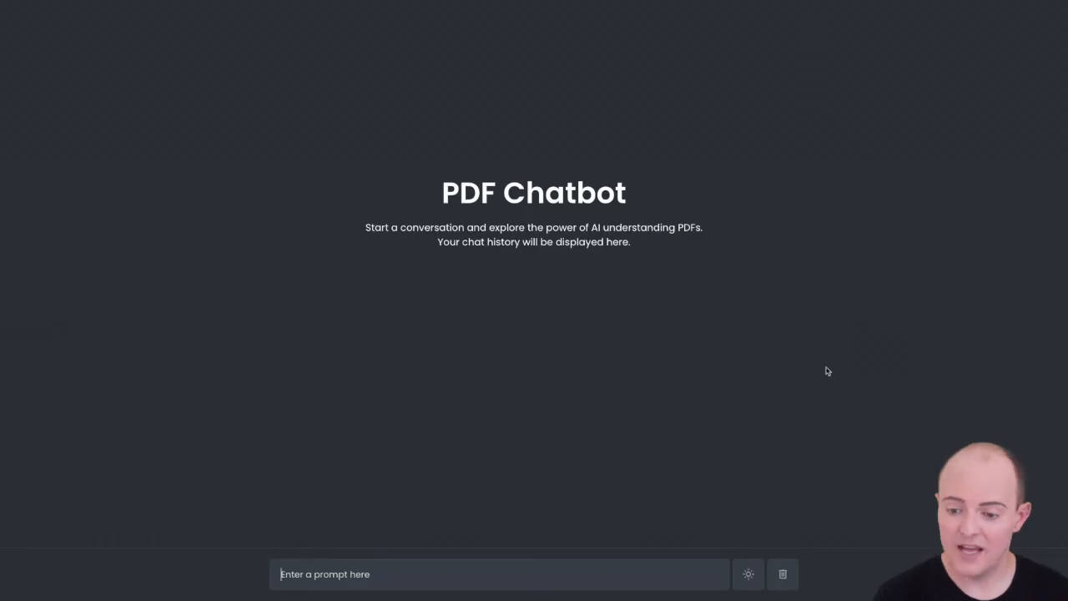
# Step: Ask a 'How do...' question on the live chattopython.replit.app chatbot
pyautogui.write('How do')
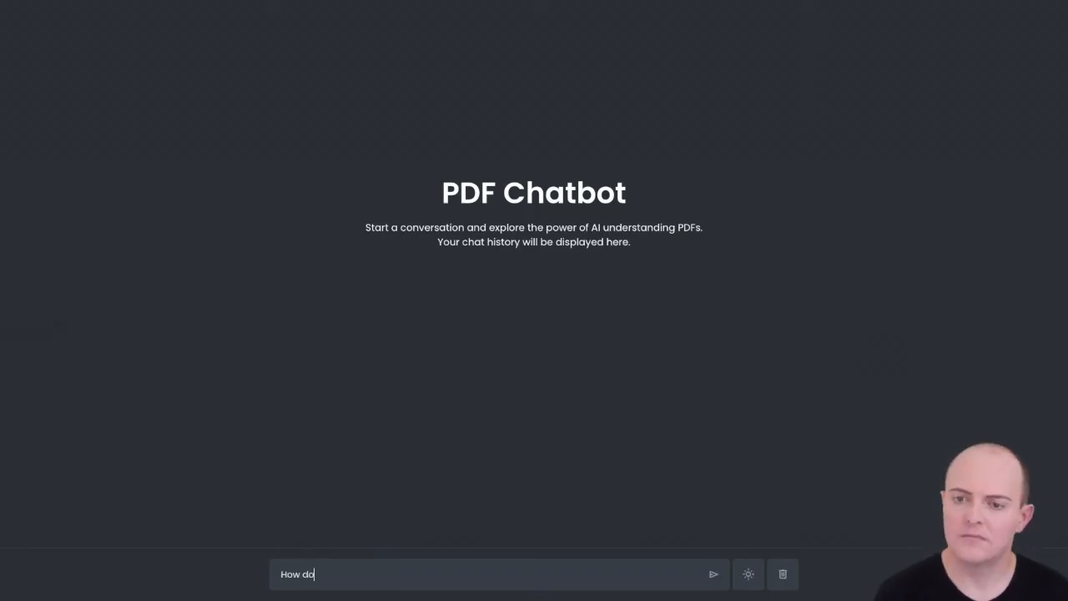
pyautogui.click(712, 574)
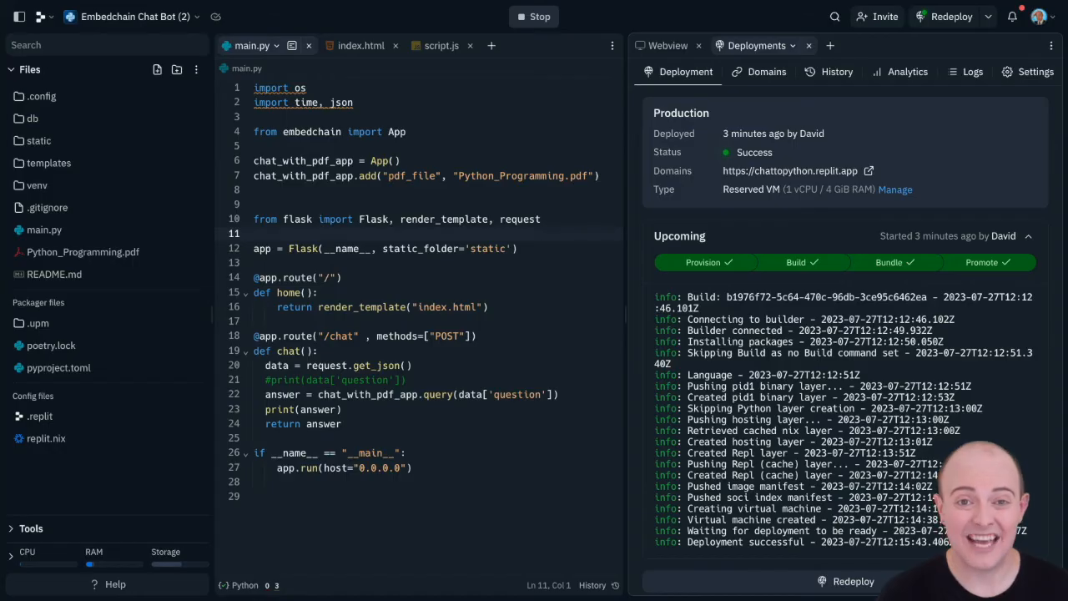
pyautogui.click(894, 191)
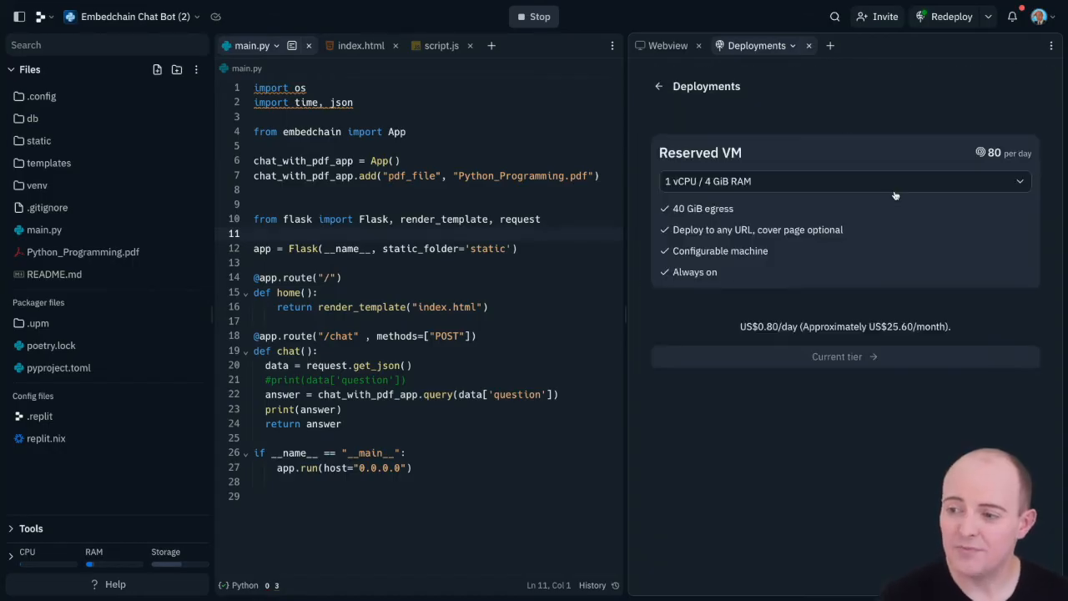
pyautogui.click(844, 181)
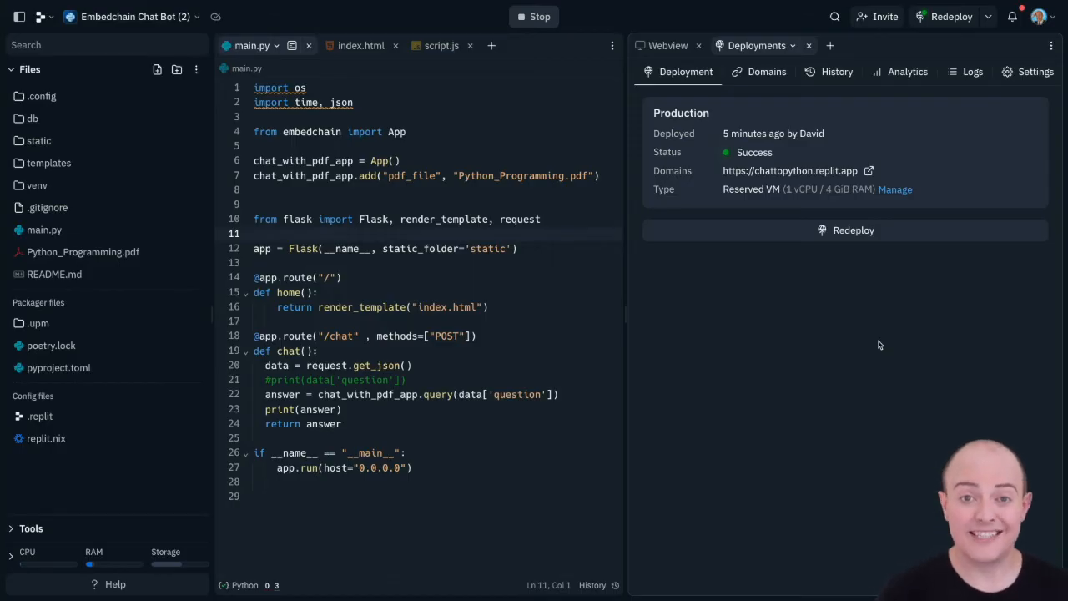
pyautogui.click(766, 70)
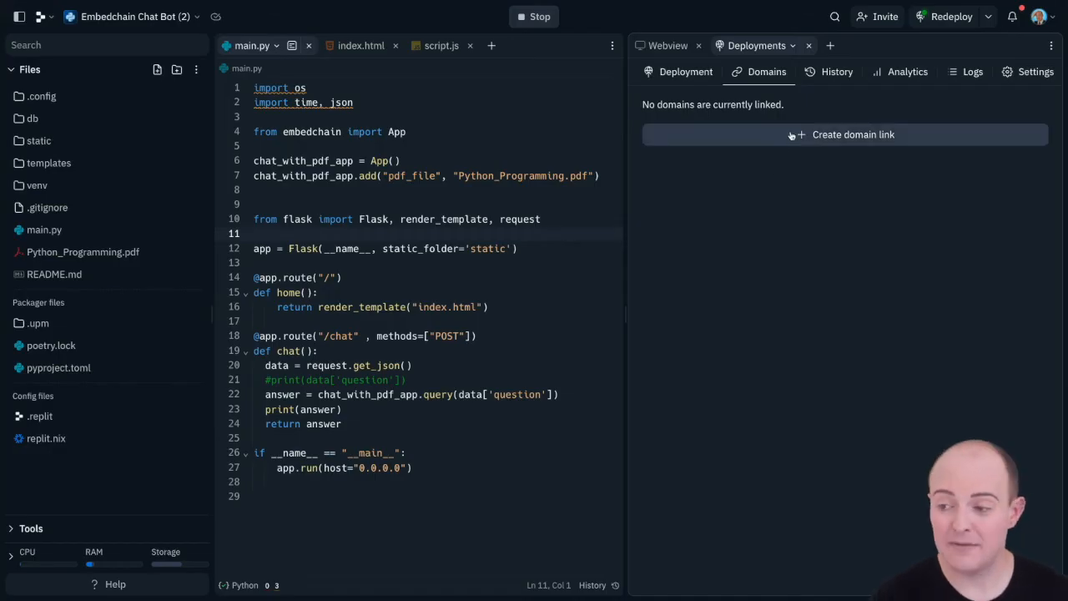
pyautogui.click(844, 134)
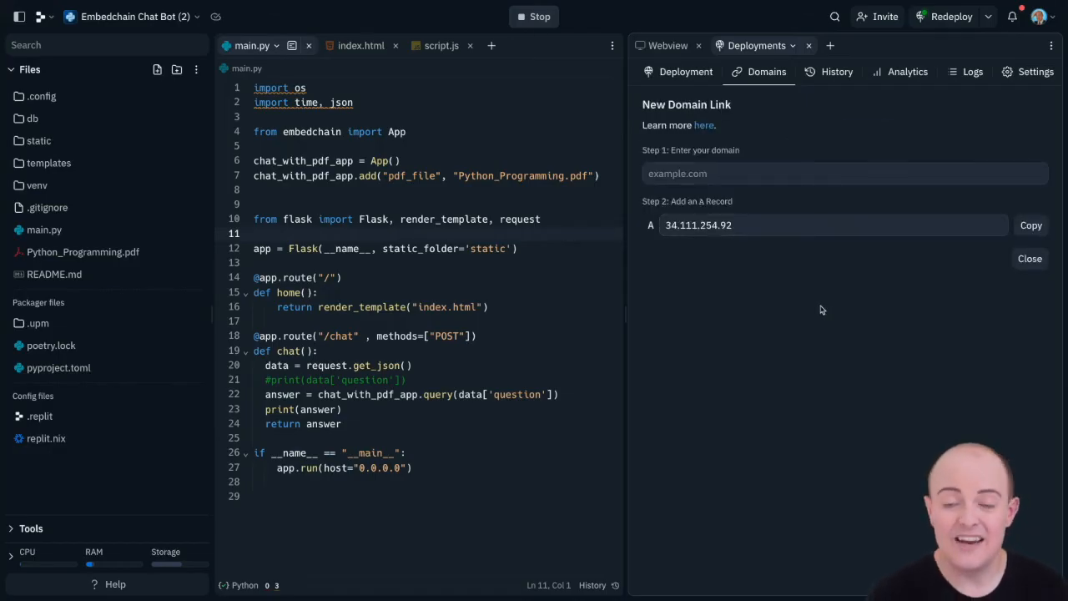
pyautogui.click(836, 70)
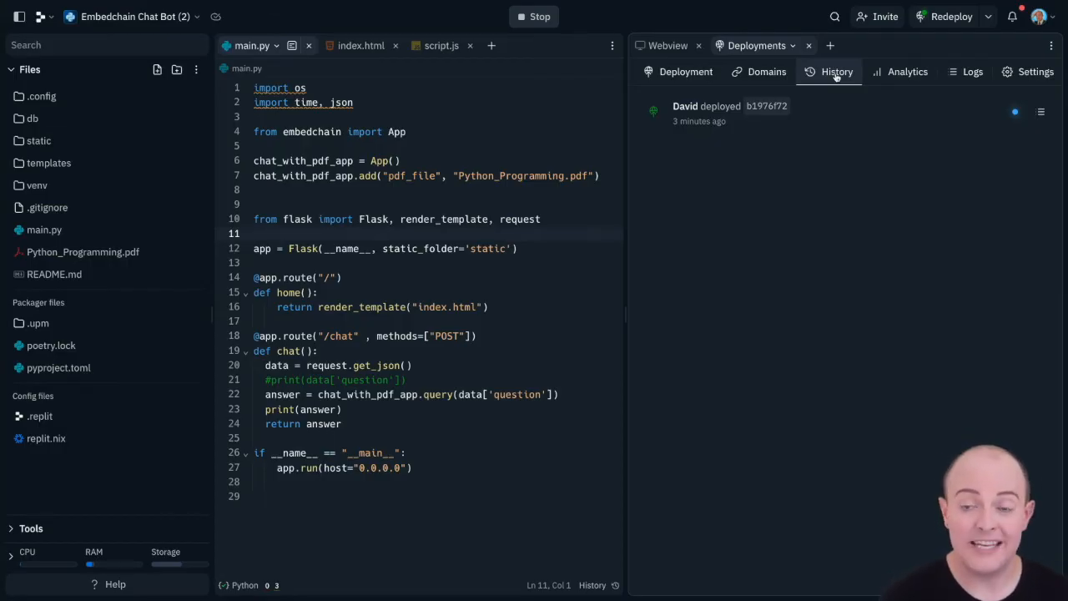
pyautogui.click(908, 70)
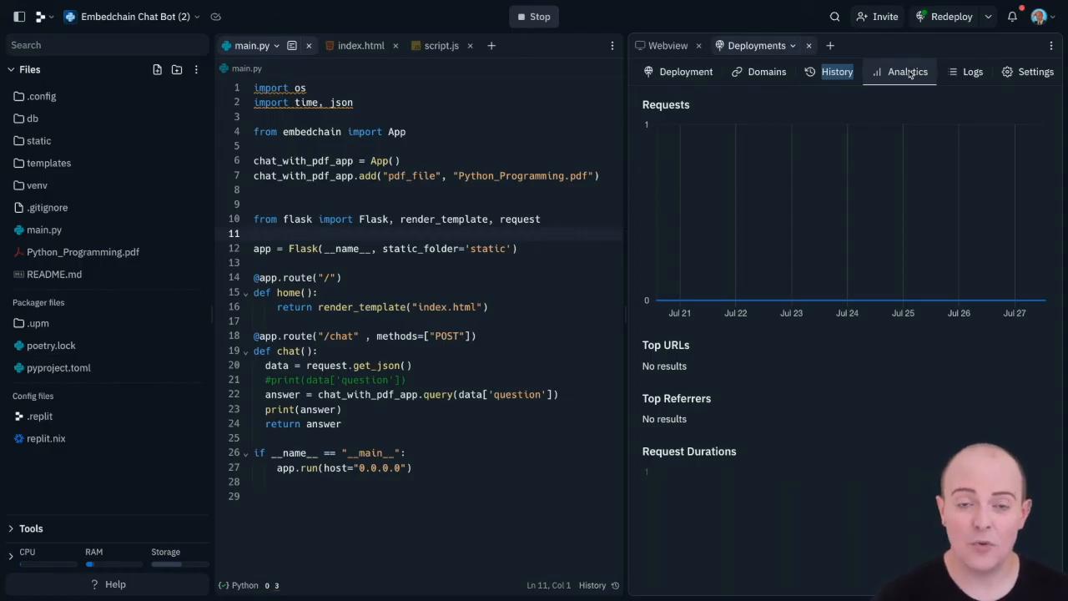
pyautogui.click(971, 70)
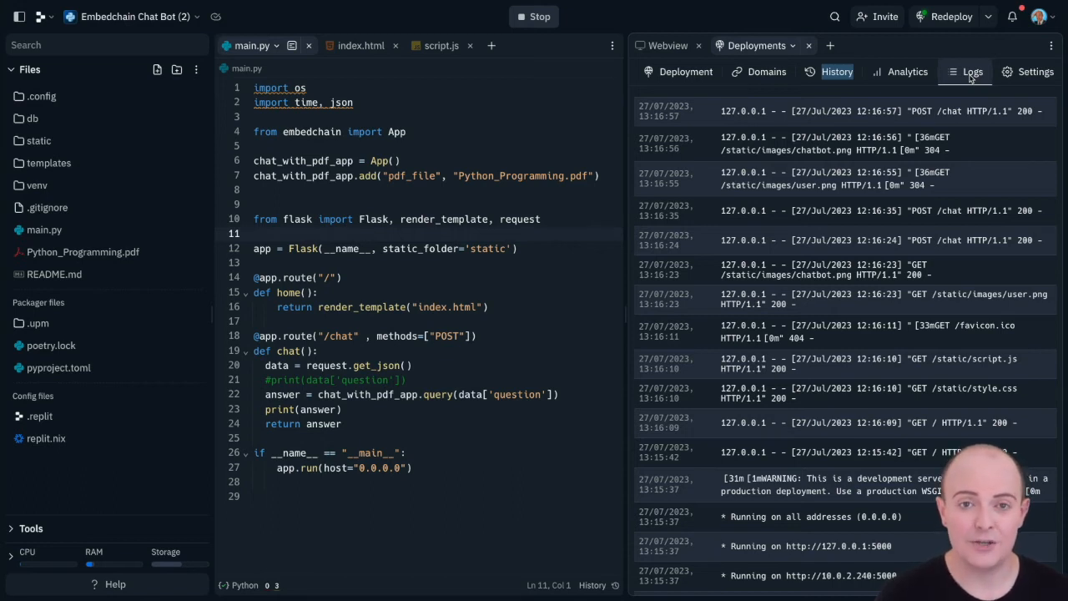
pyautogui.click(1034, 72)
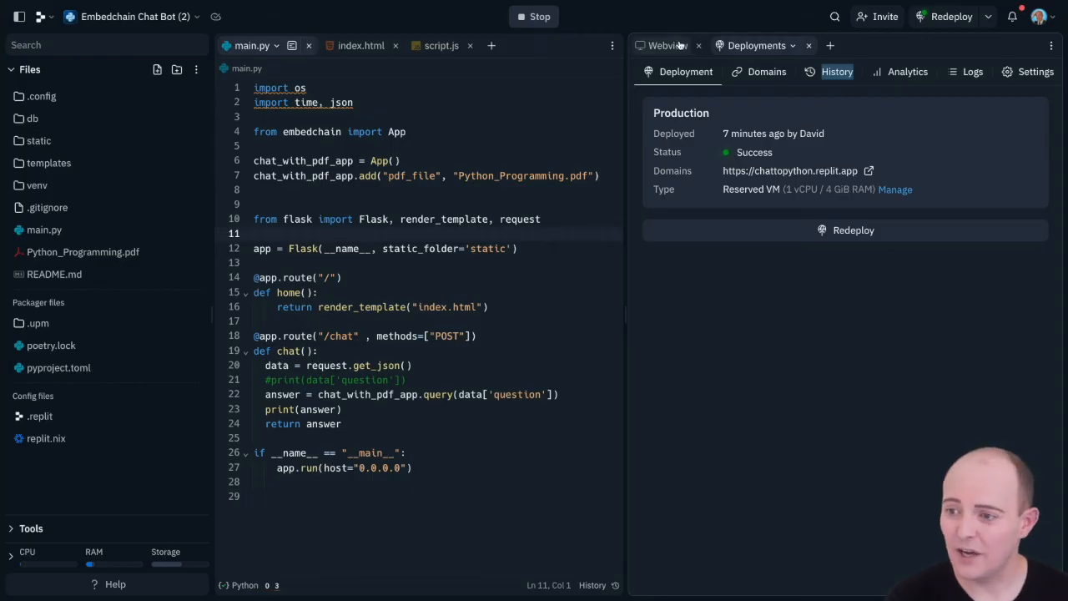
# Step: Return to the development Webview and main.py to remove the chat_with_pdf_app.add line
pyautogui.click(666, 45)
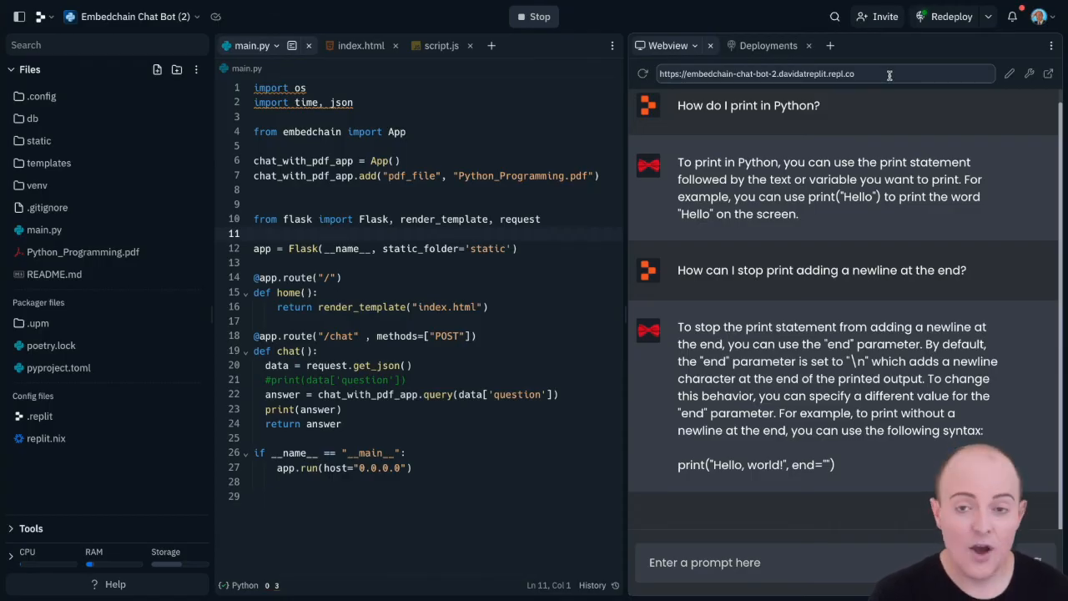
pyautogui.click(759, 45)
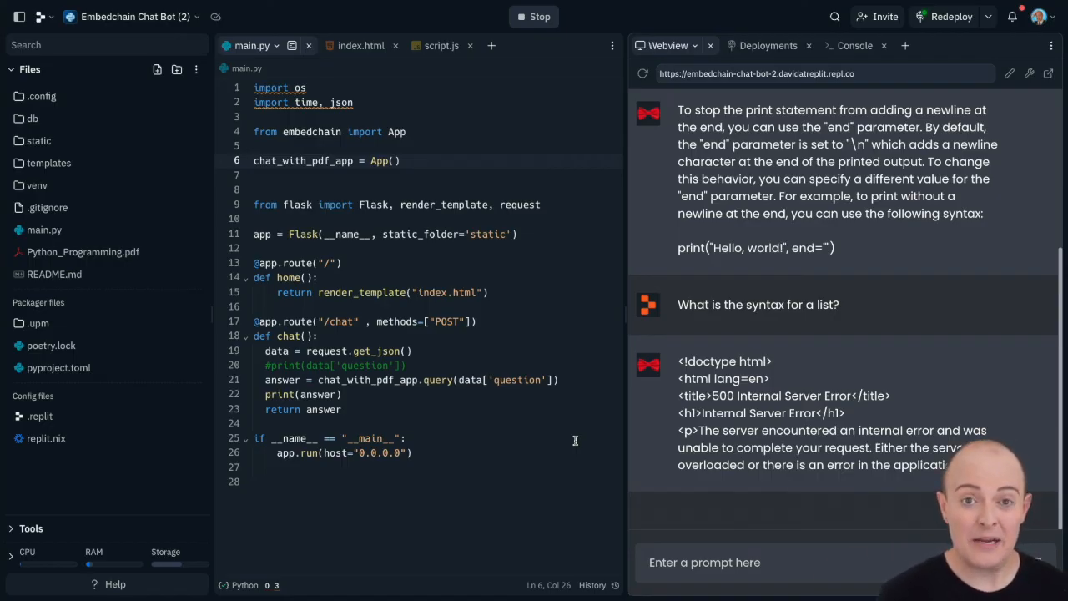
pyautogui.moveTo(559, 437)
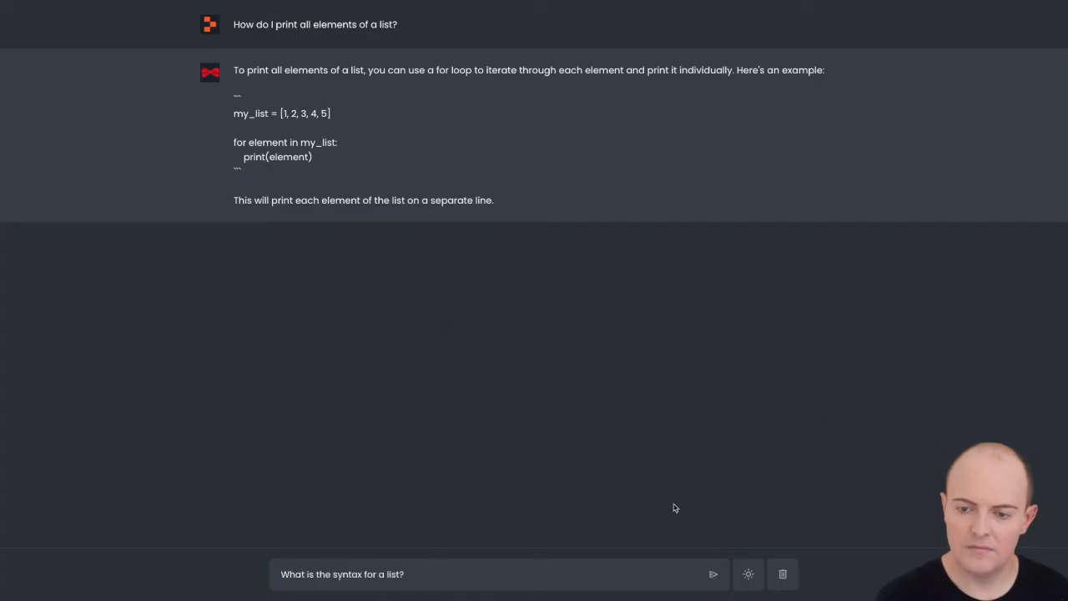
# Step: Send the list-syntax question to the live chattopython chatbot and get its answer
pyautogui.click(712, 574)
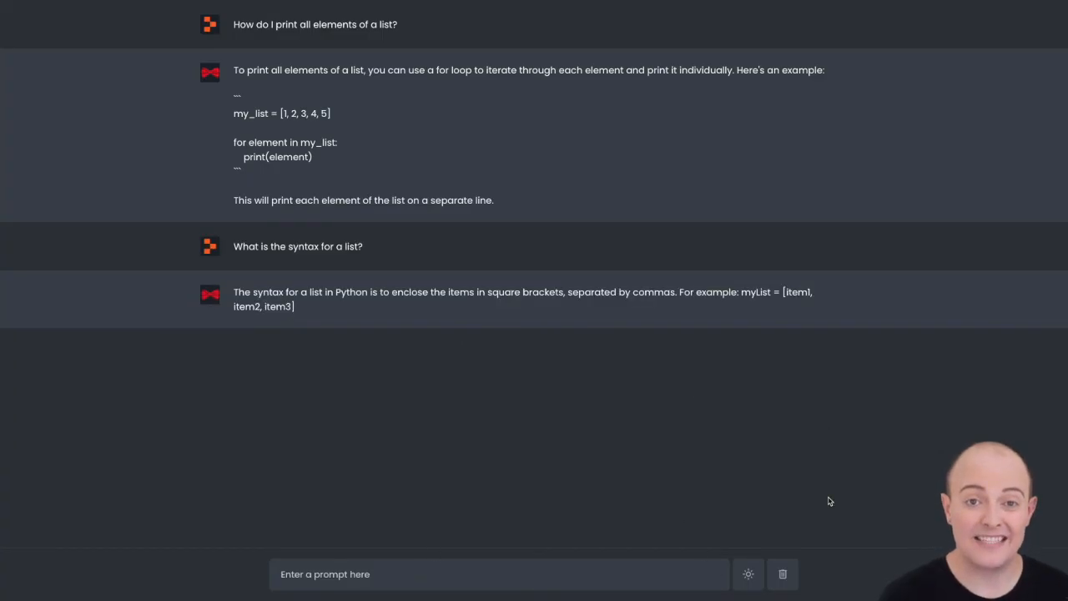